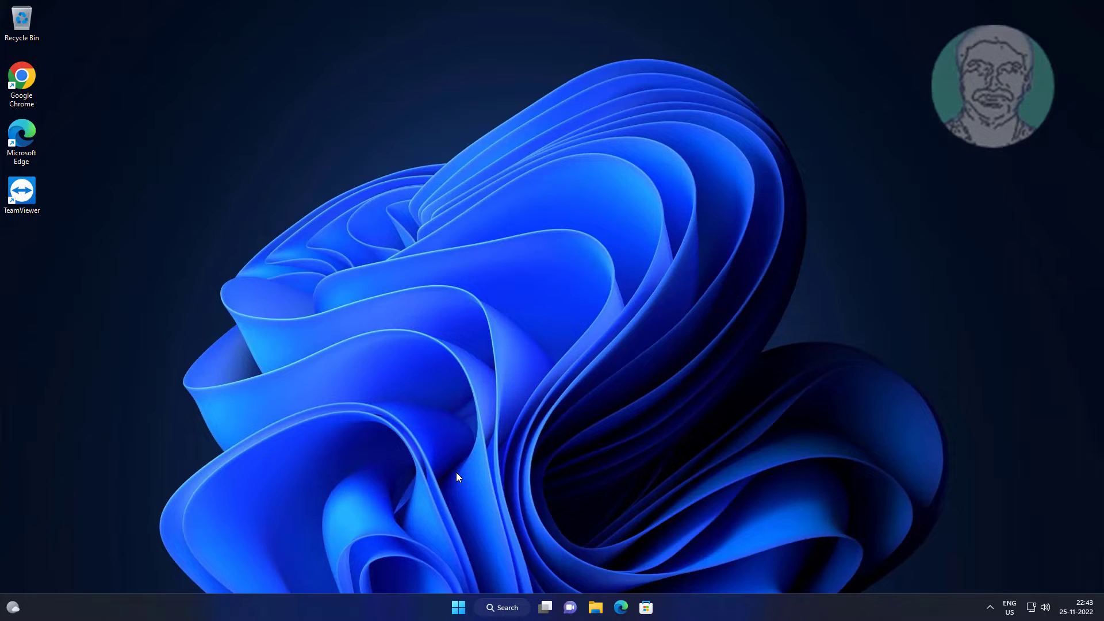
mouse_move(499, 492)
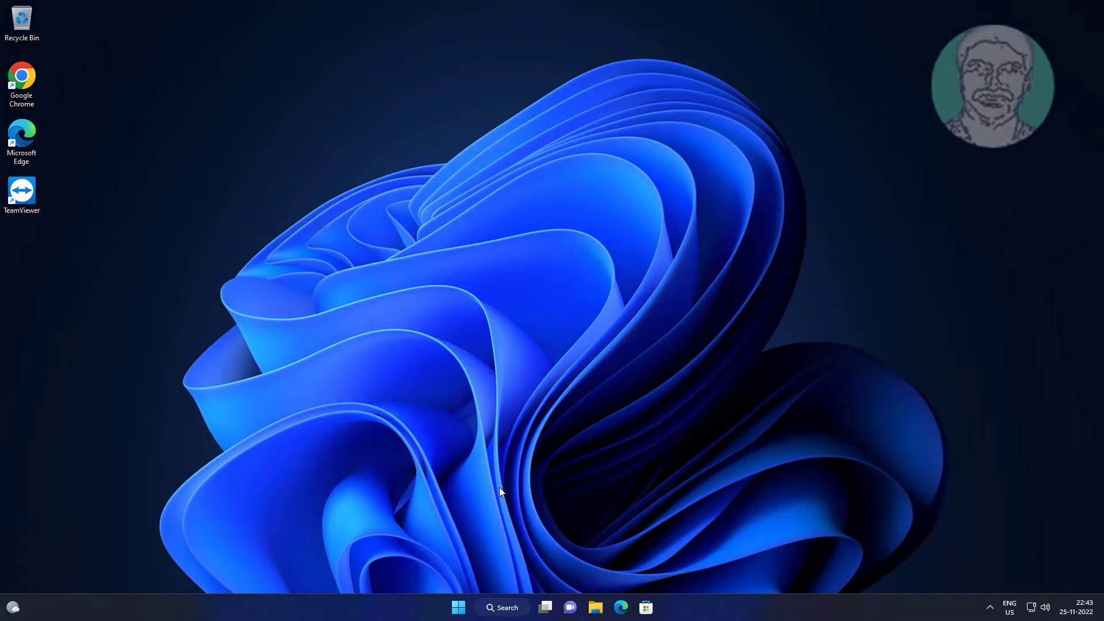
Step: Search for 'edit power plan' to reach the Balanced plan's settings page
left_click(502, 608)
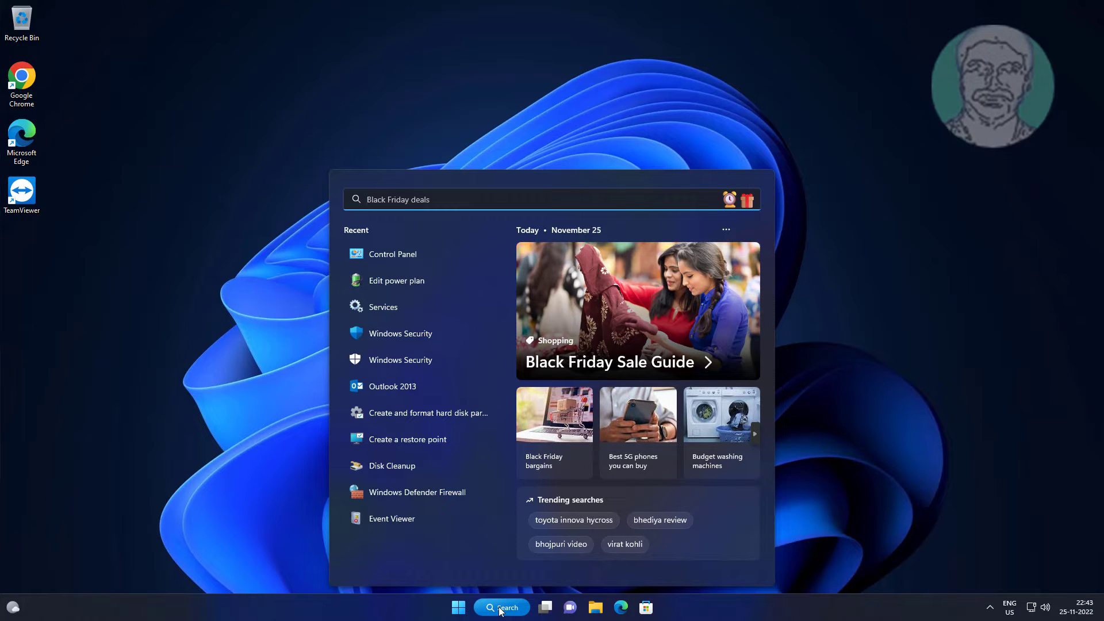
type("edit power plan")
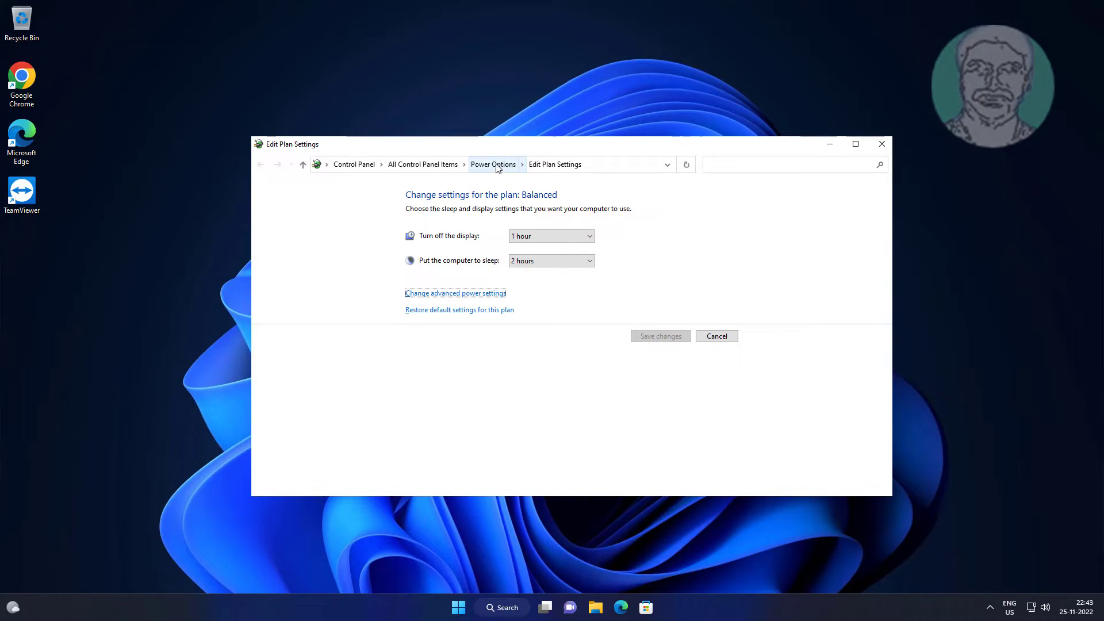
Step: Open the power-button shutdown settings, unlock them for editing, then close Control Panel
left_click(493, 164)
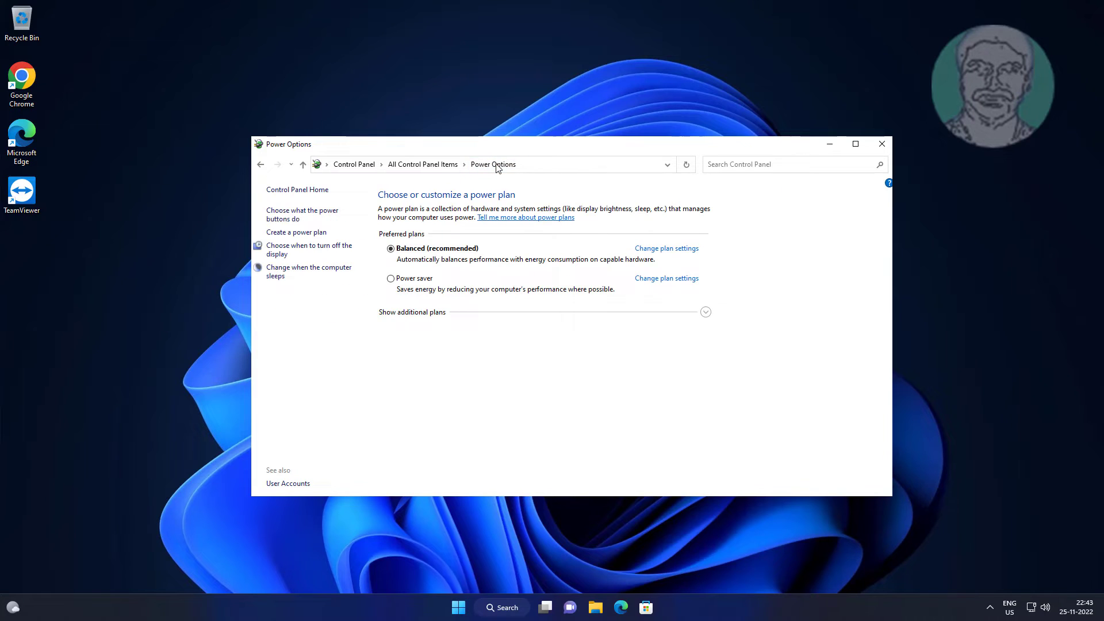
left_click(302, 214)
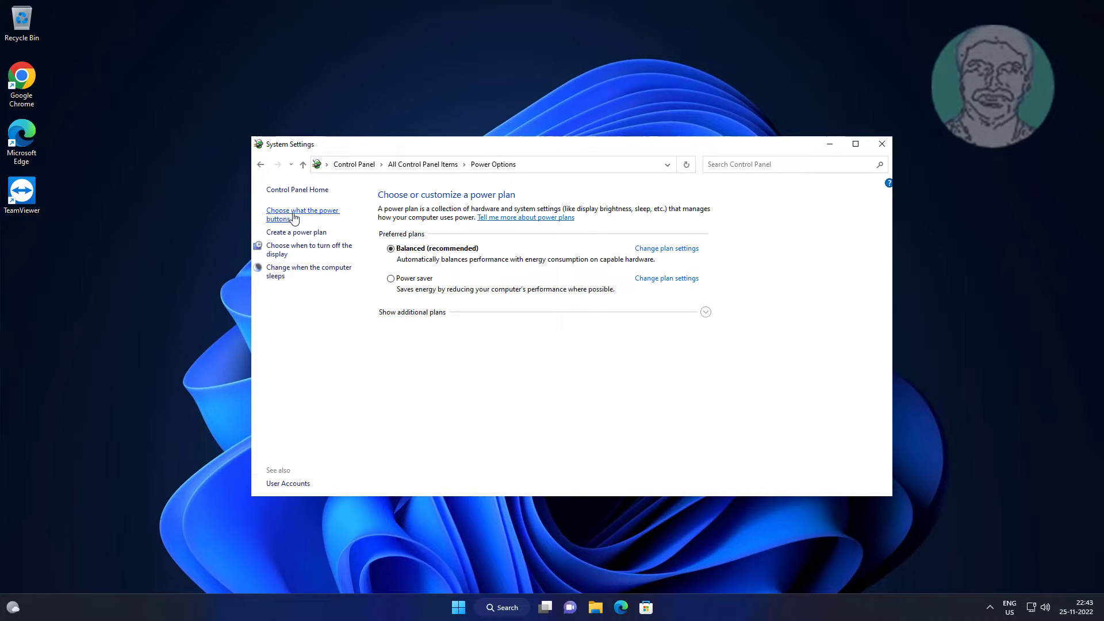
left_click(303, 214)
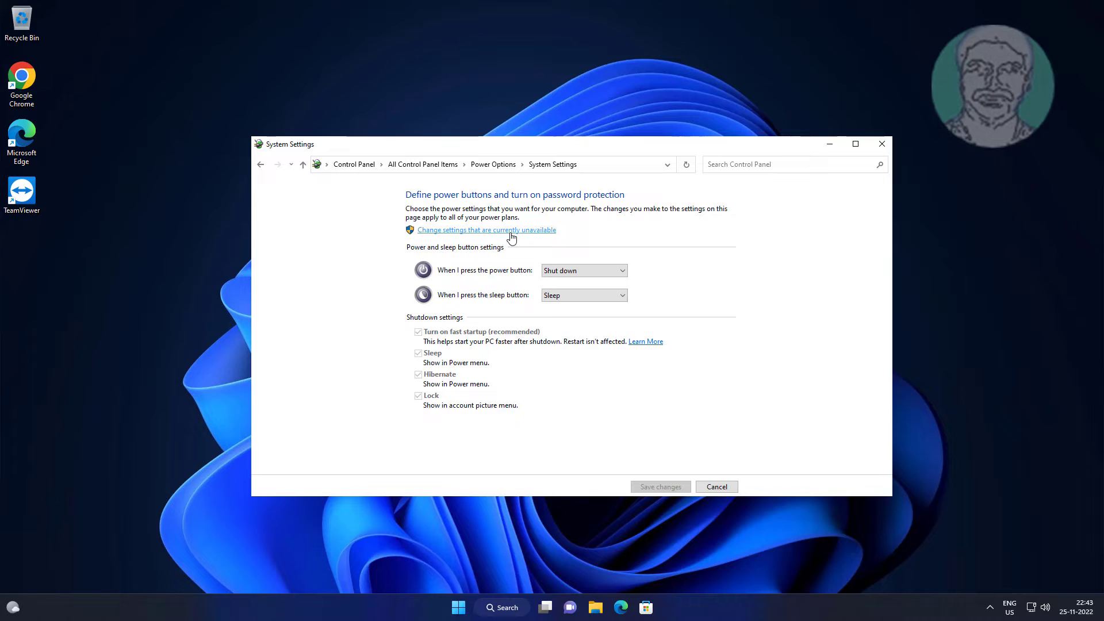
left_click(486, 230)
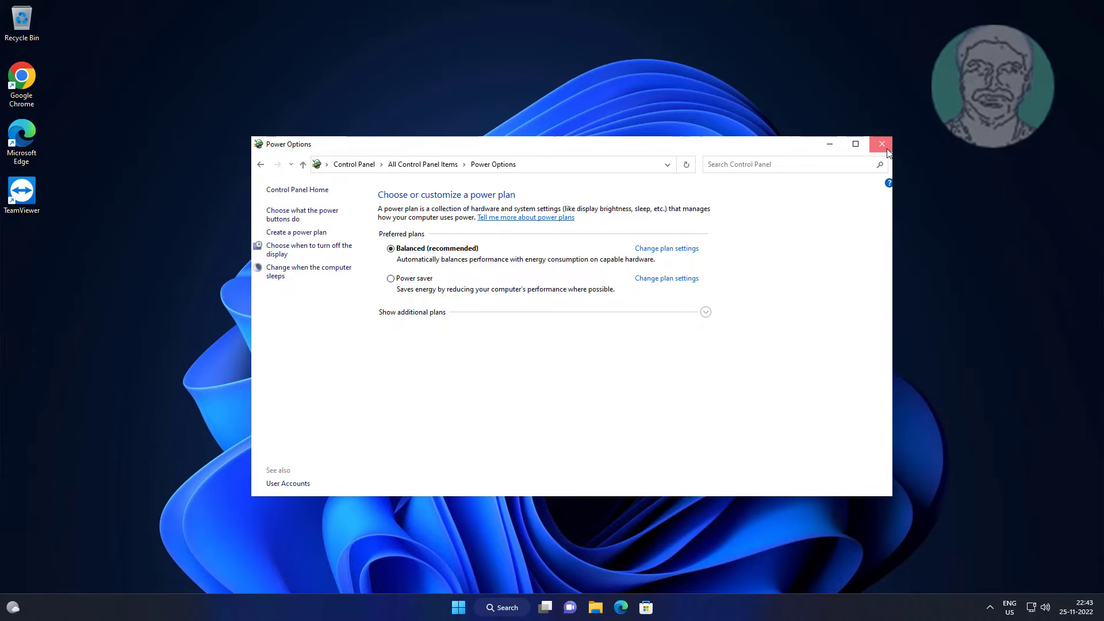
left_click(881, 144)
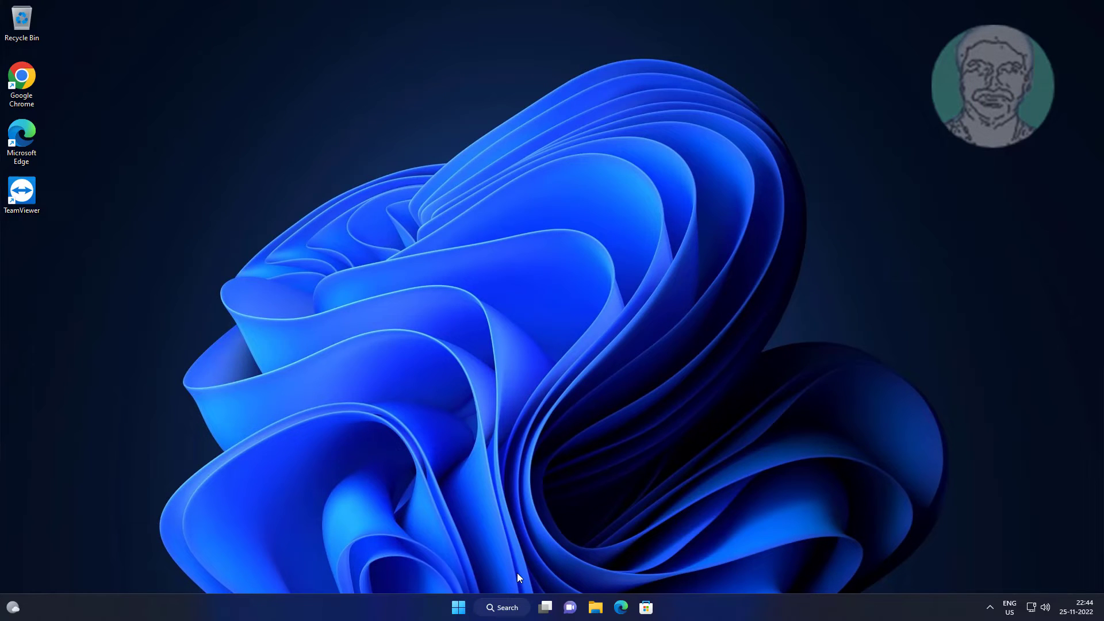
Step: Search for cmd and launch Command Prompt as administrator
left_click(501, 608)
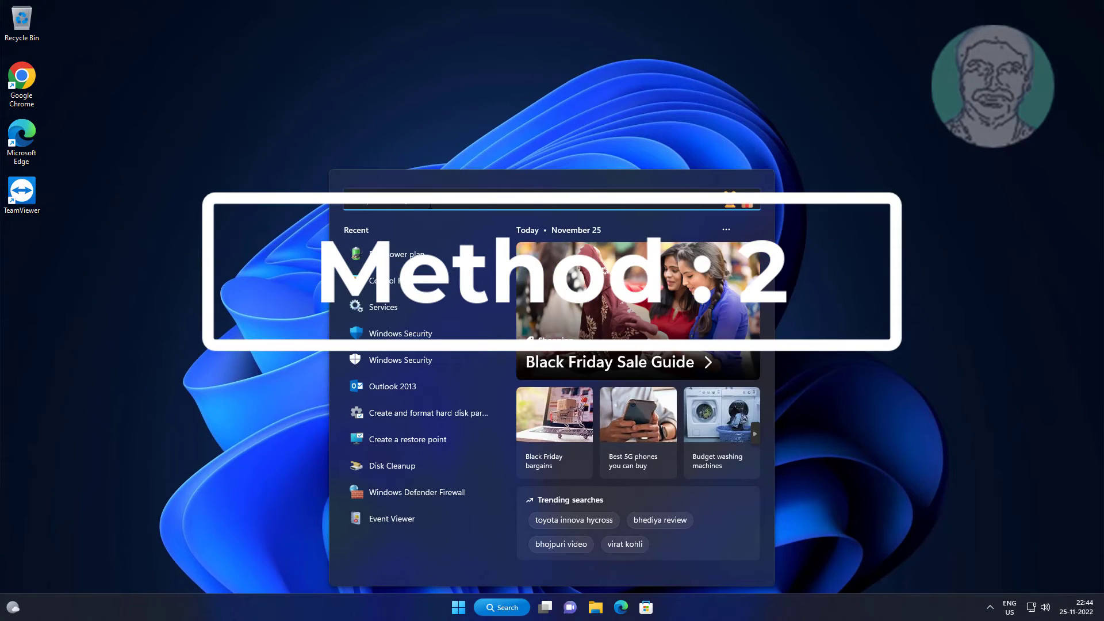
type("cmd")
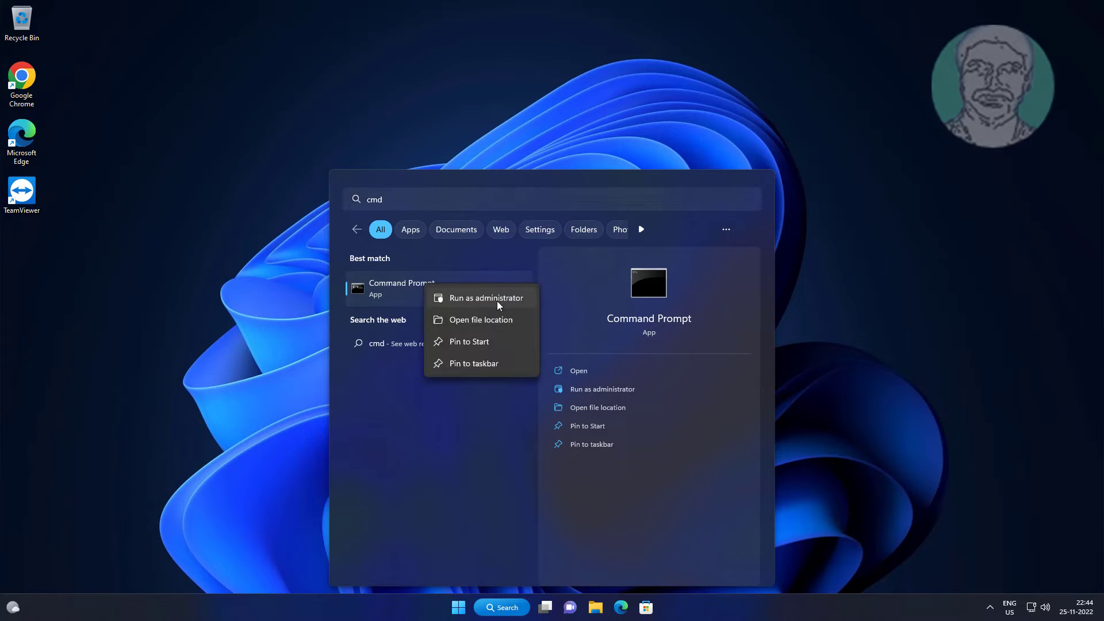
left_click(485, 298)
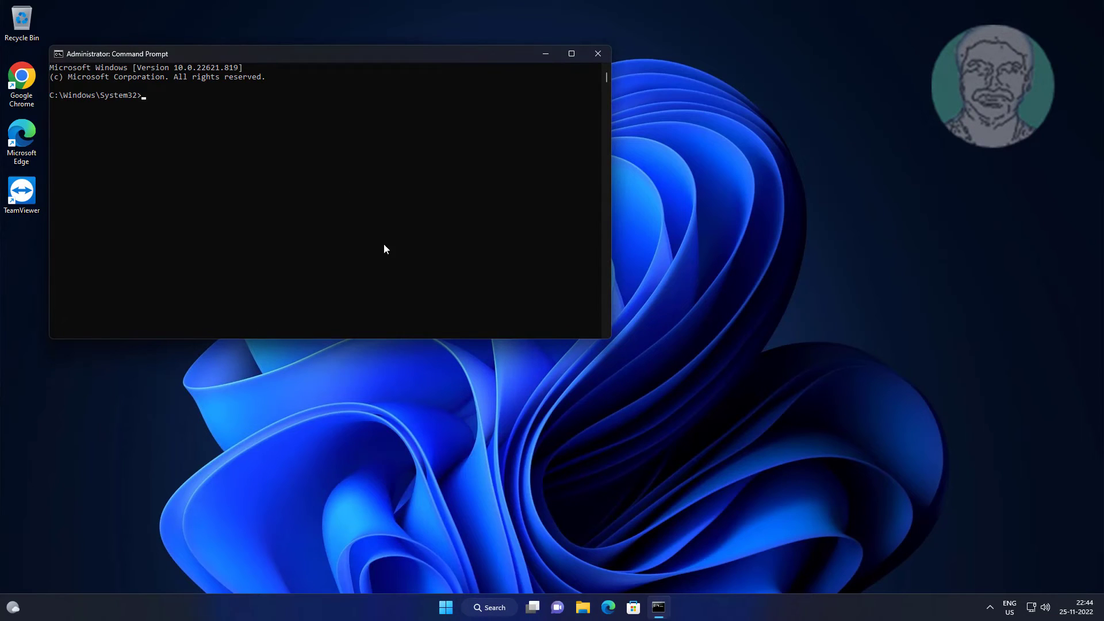
Step: Run powercfg -h off to disable hibernation, exit the console, and open Start
type("p")
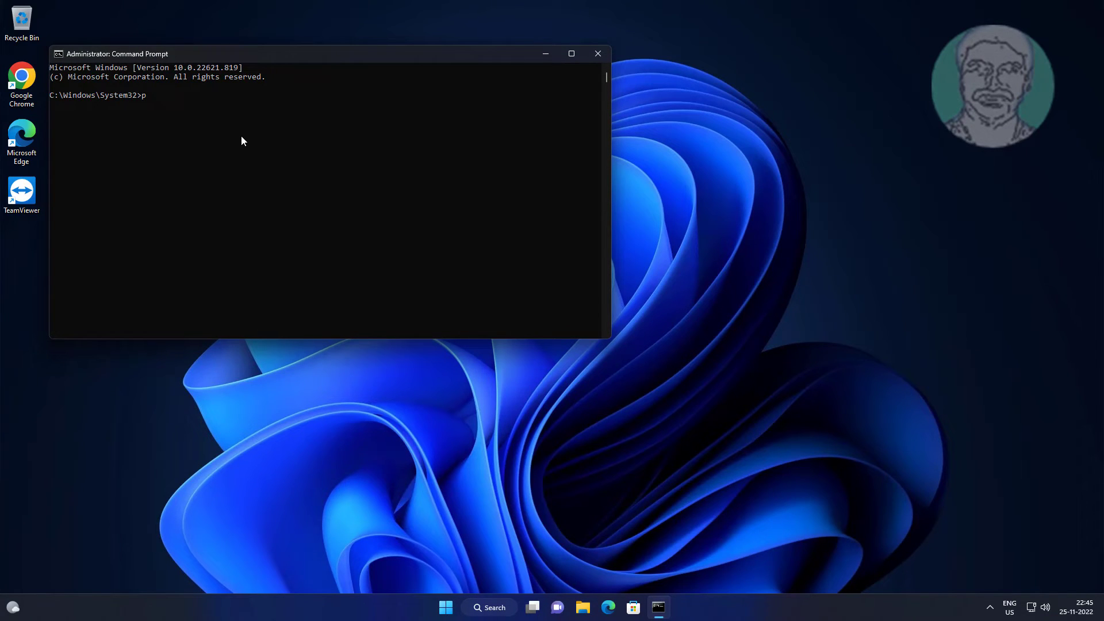
type("ower")
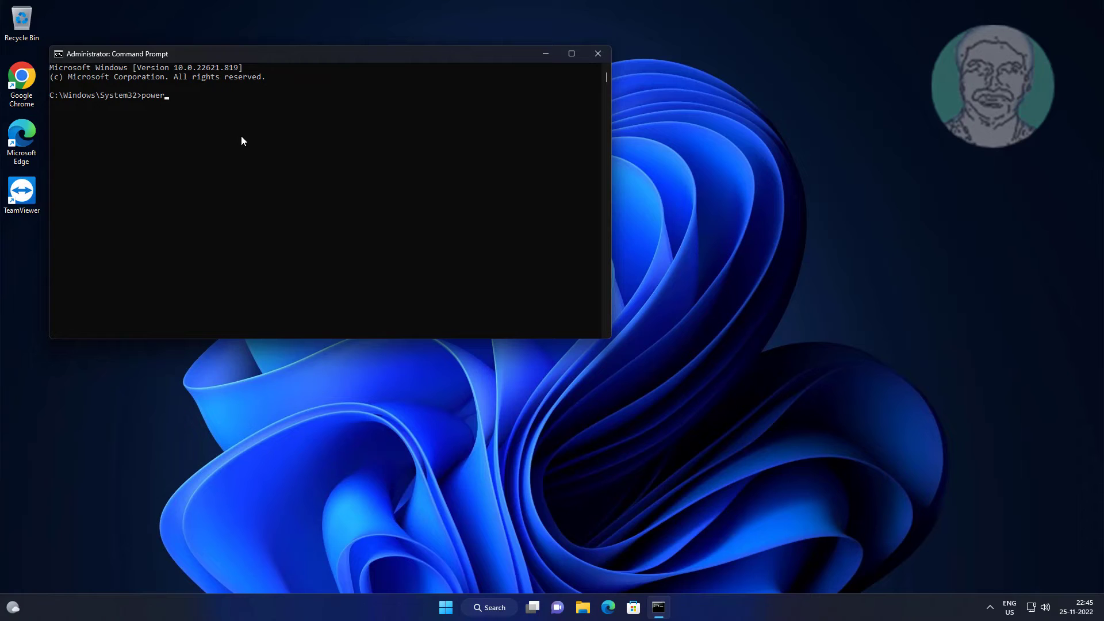
type("cfg -h off")
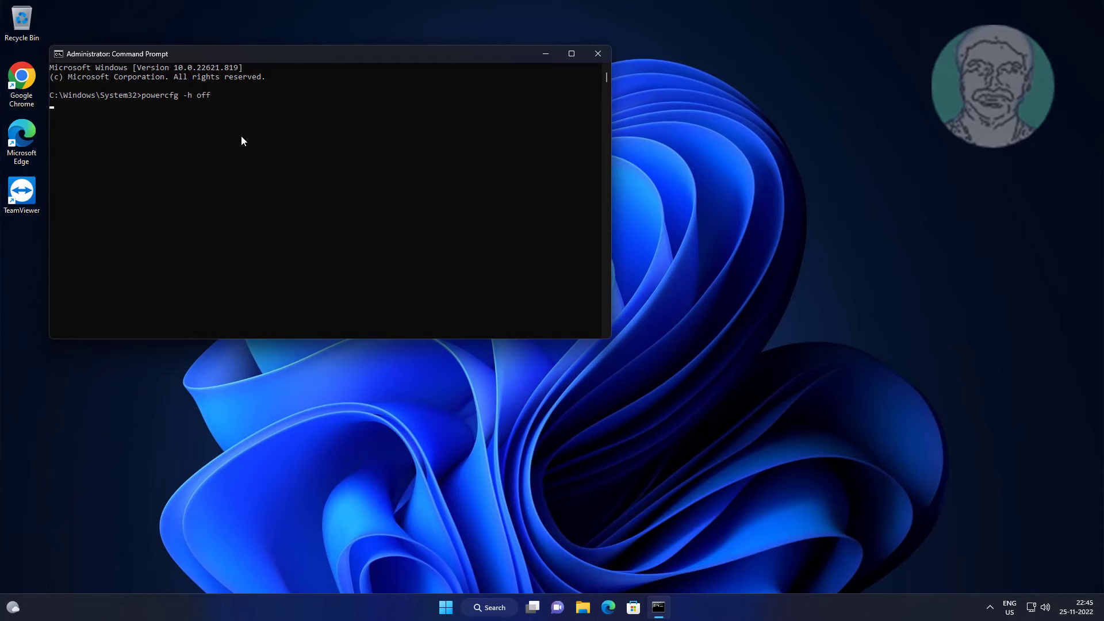
type("exi")
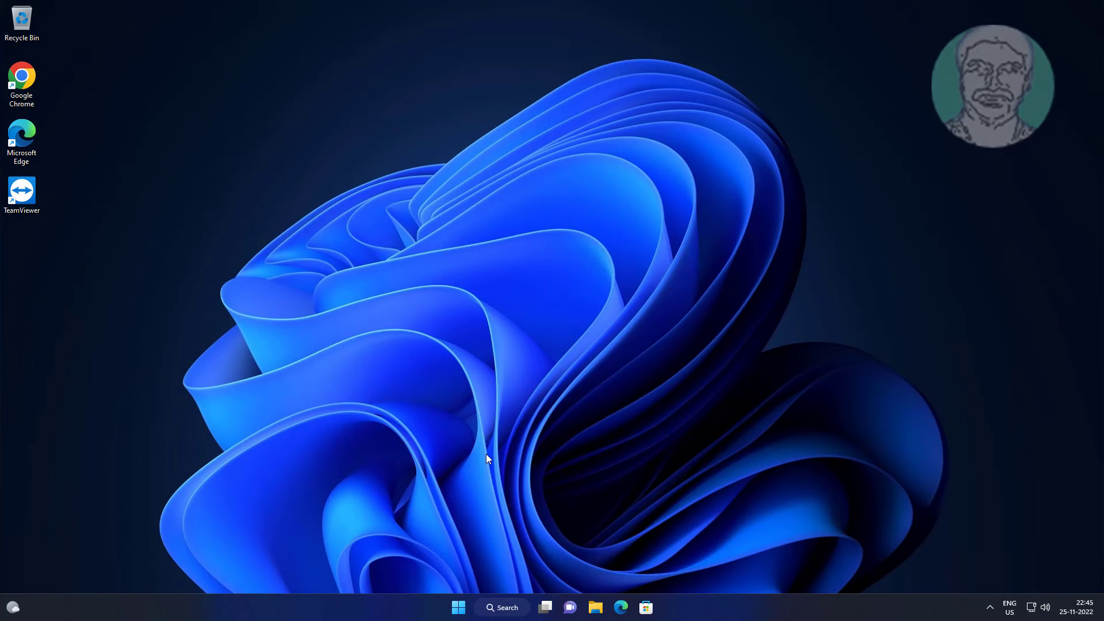
left_click(458, 607)
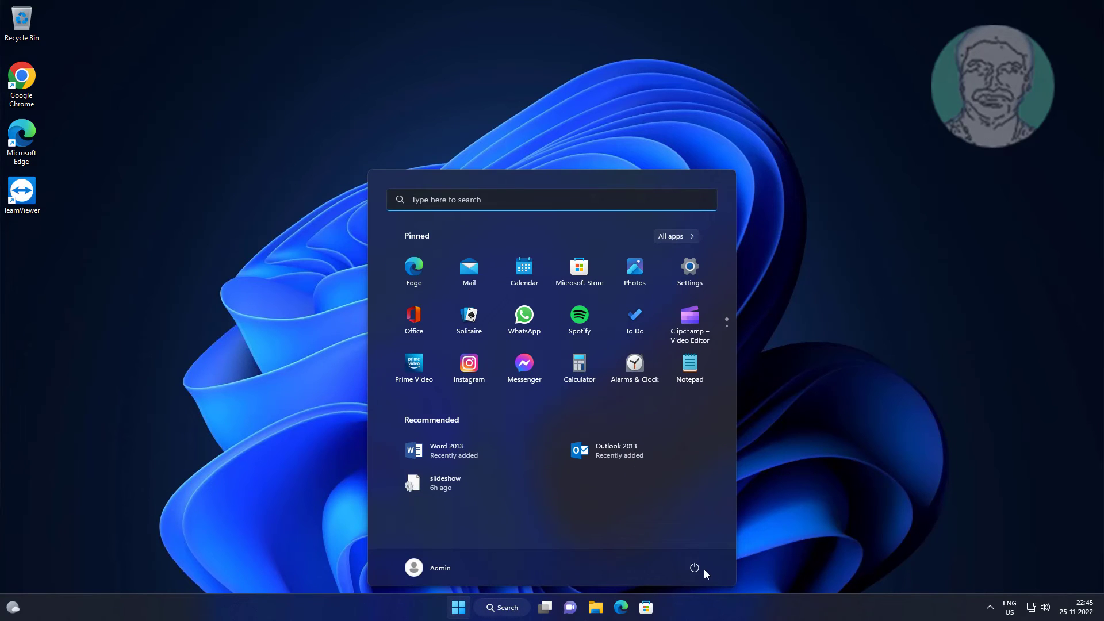